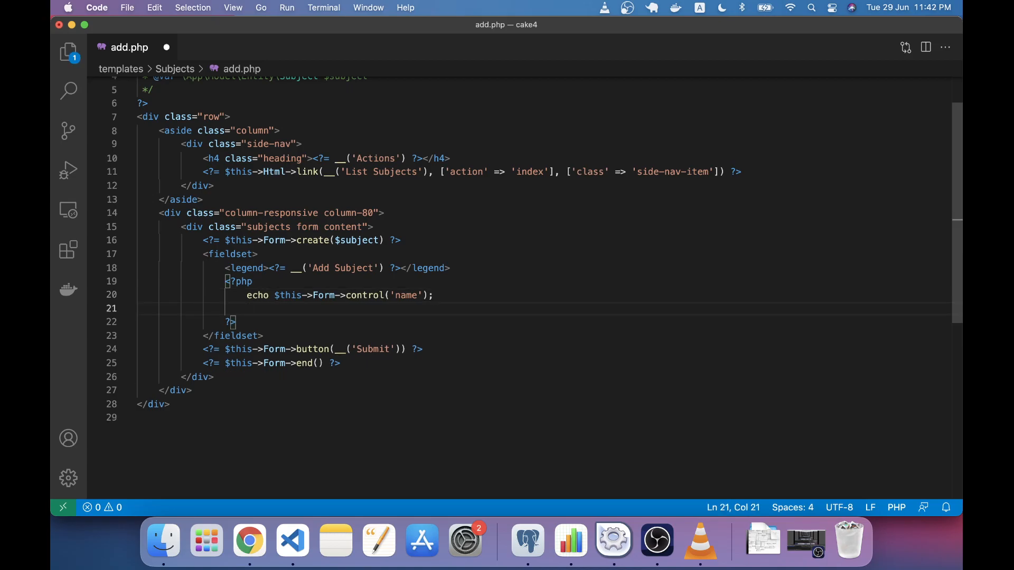
Add echo $this->Form->year('yr'); below the name control in add.php and save
text(echo $this->)
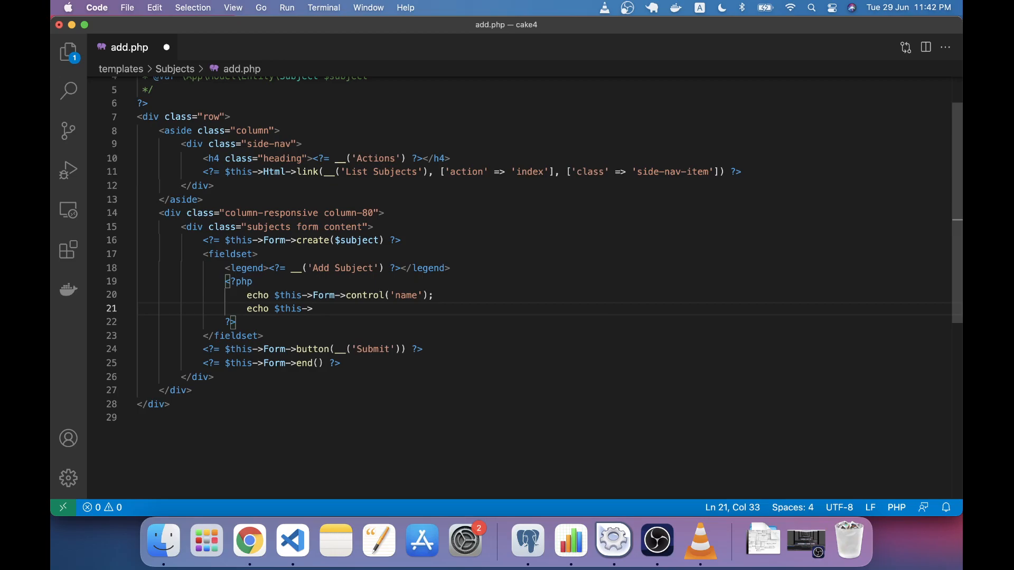
text(Form->c)
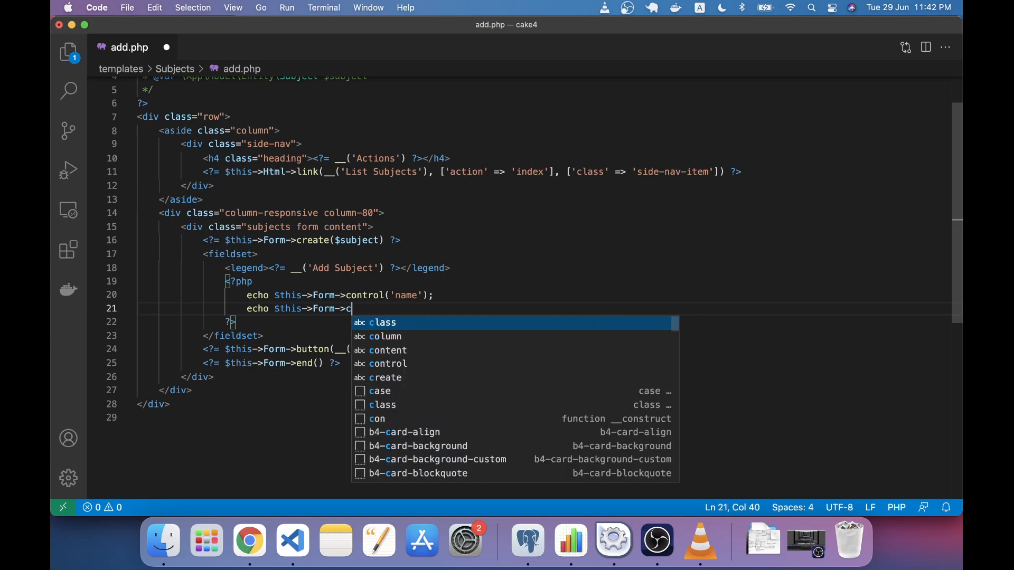
key(backspace)
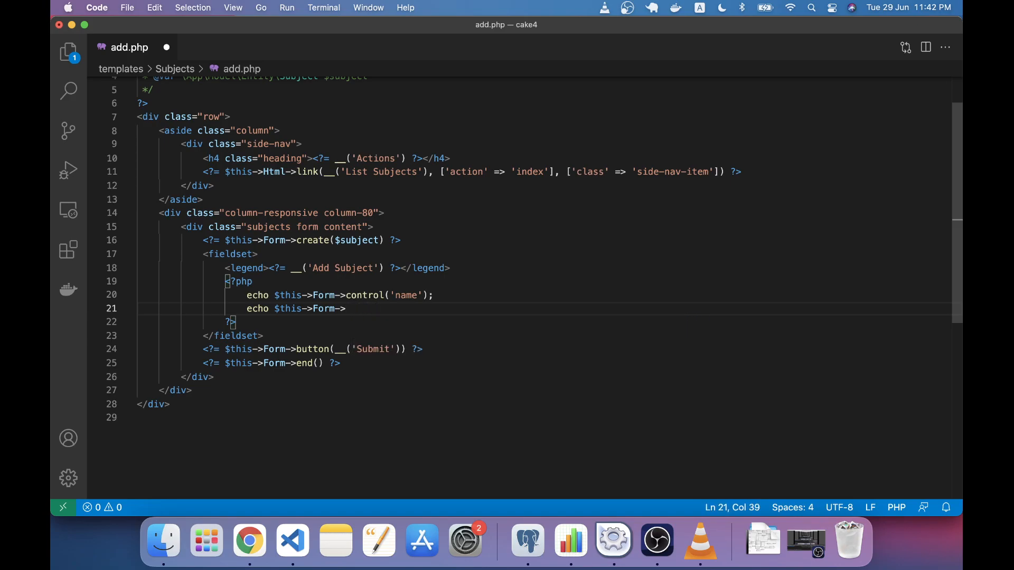
text(year)
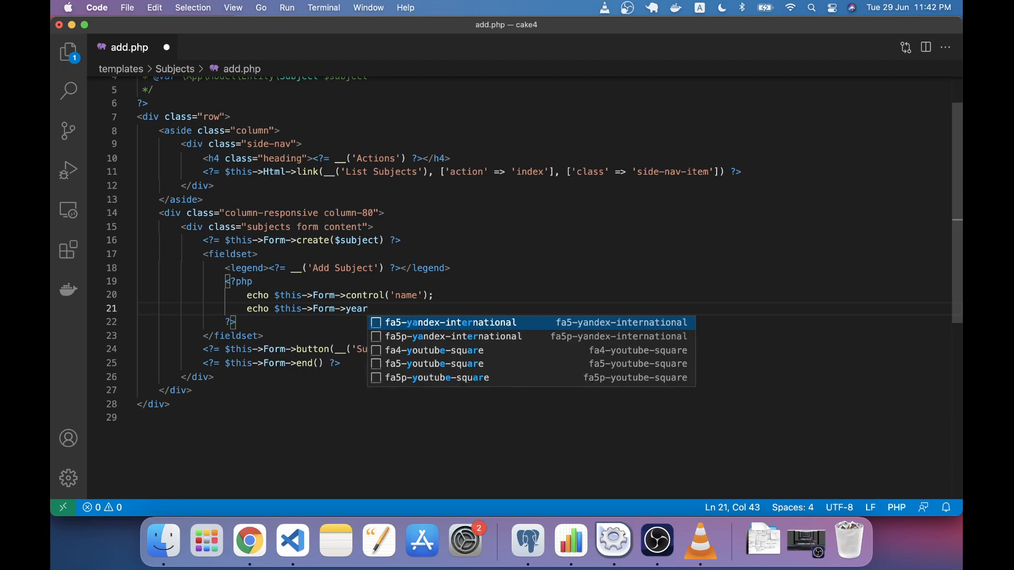
text((''))
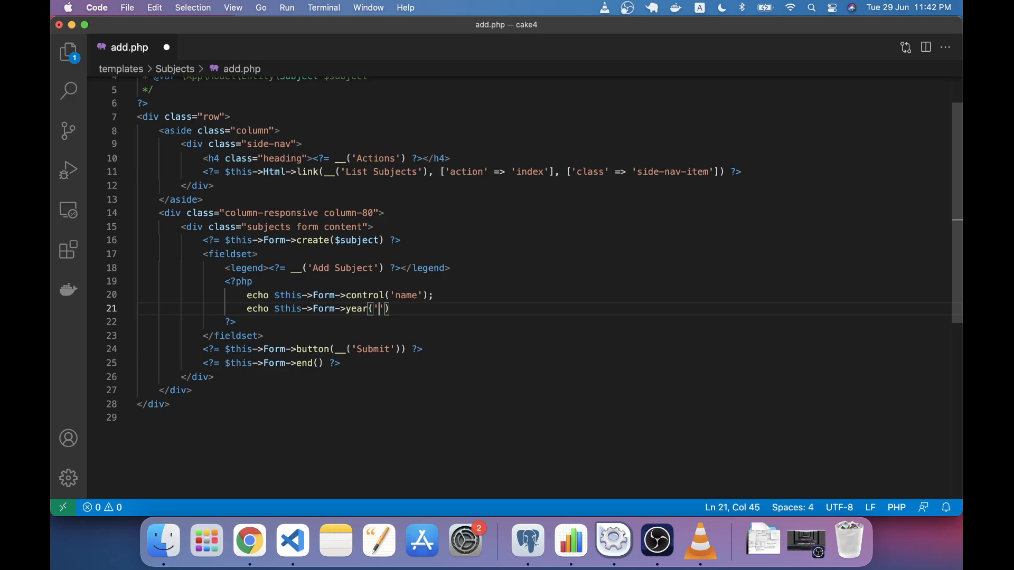
text(yr)
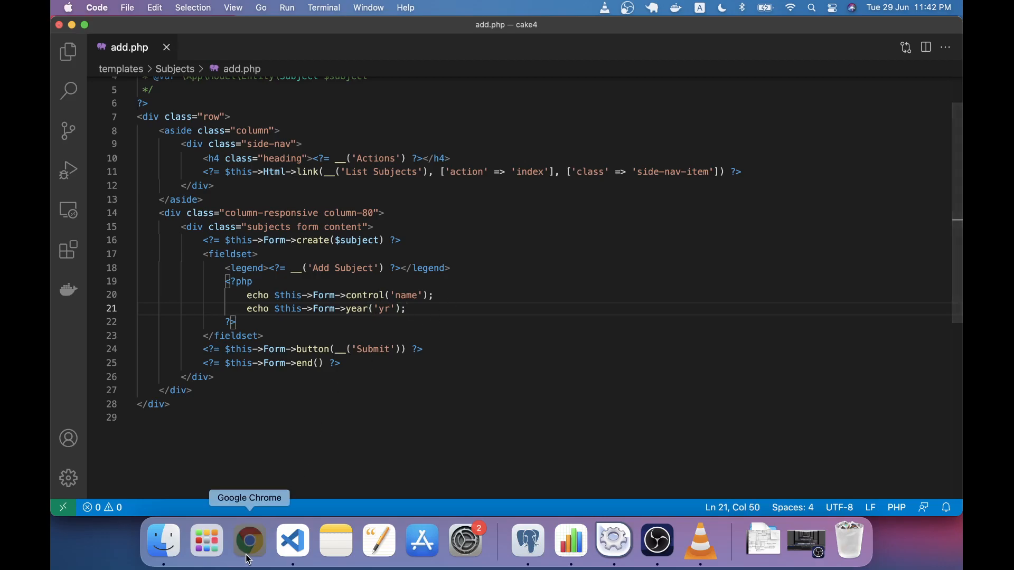
click(249, 539)
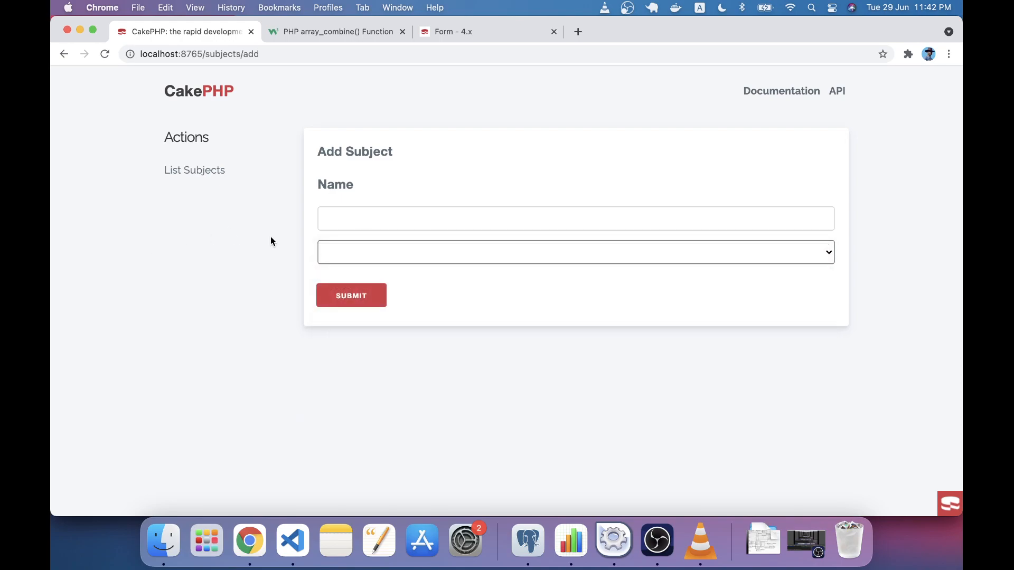
click(575, 252)
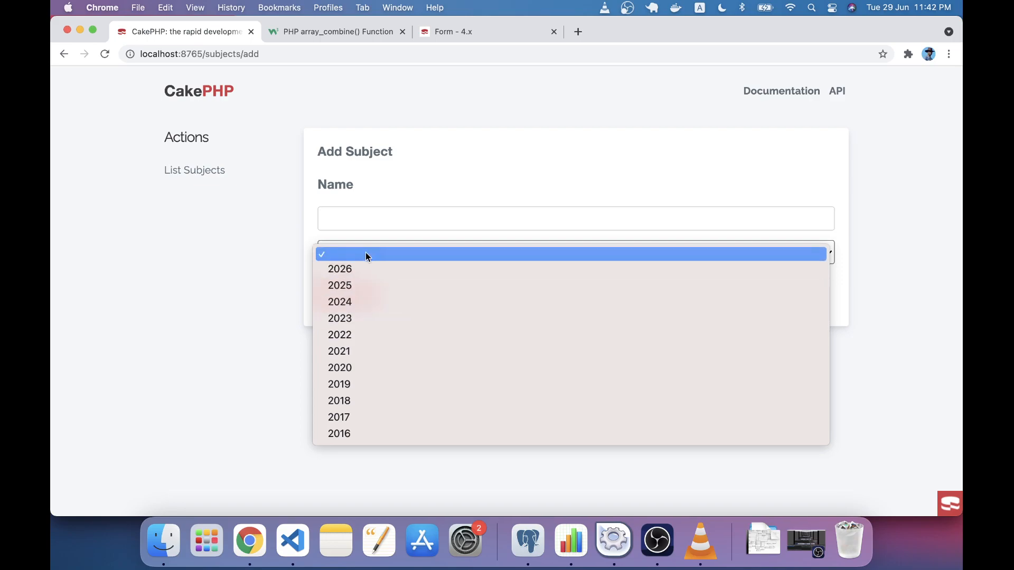
mouse_move(362, 433)
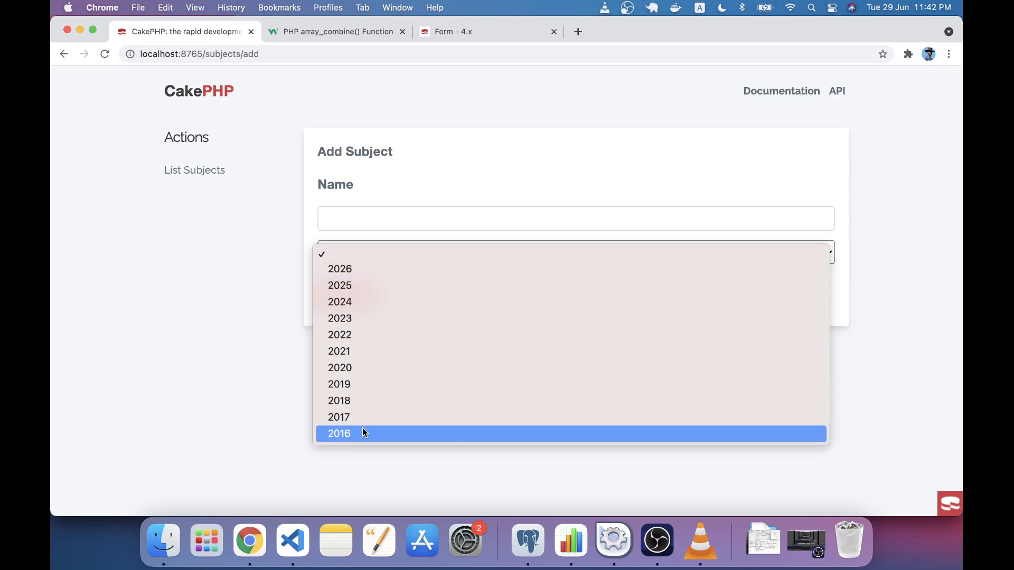
mouse_move(347, 274)
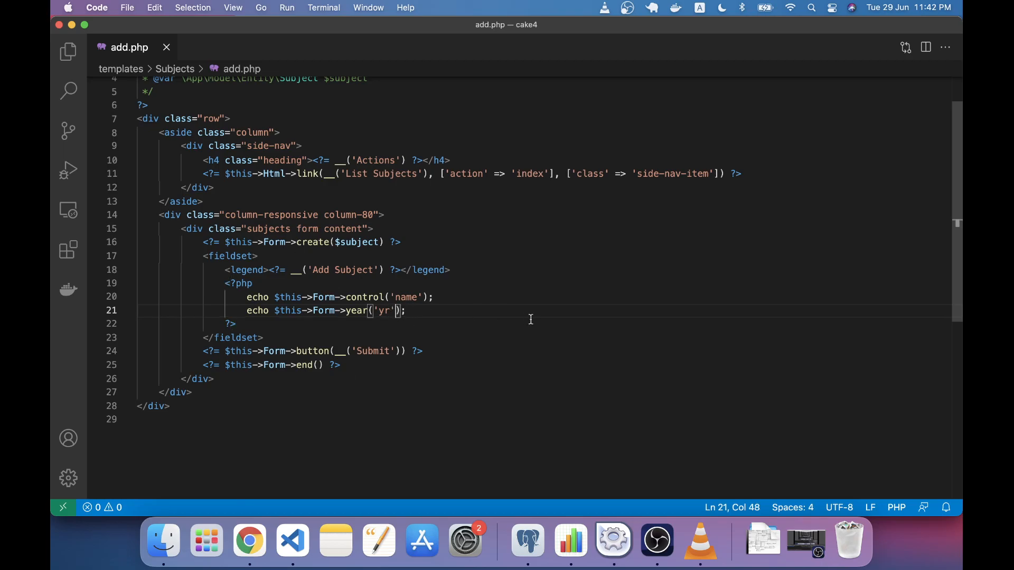
Give the year() call an options array starting with 'min' => 2019
text(,[)
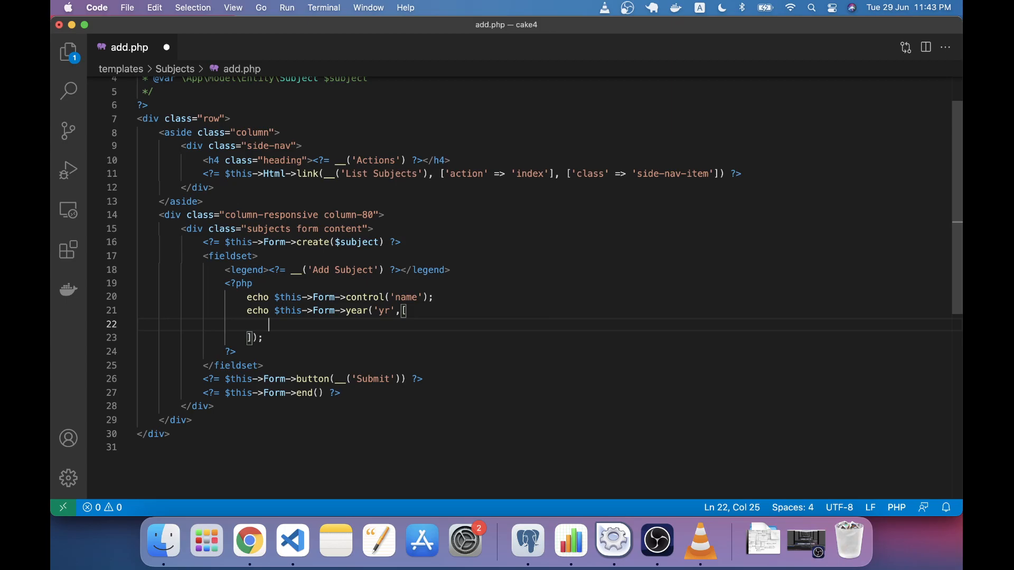
text(')
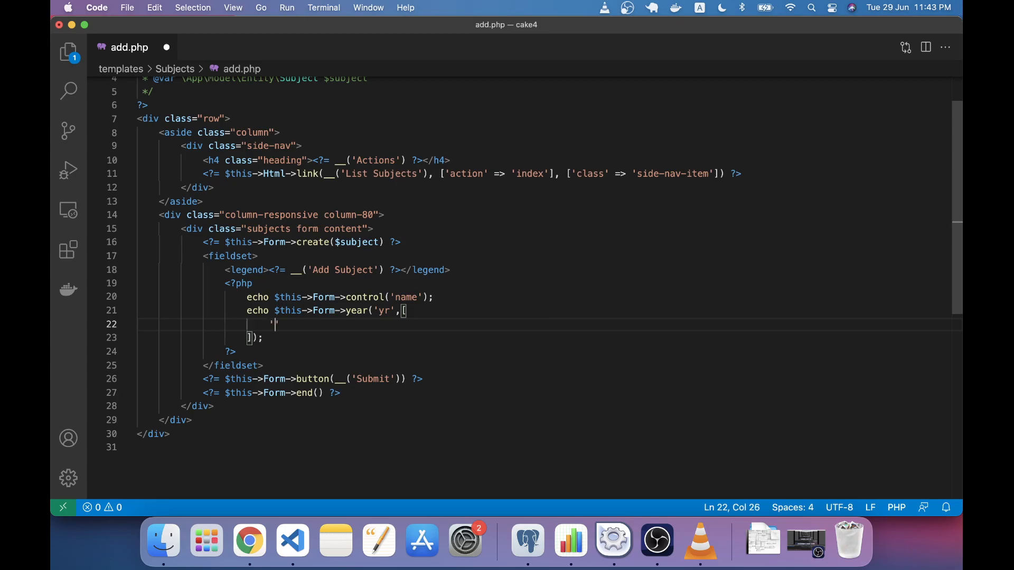
text(min)
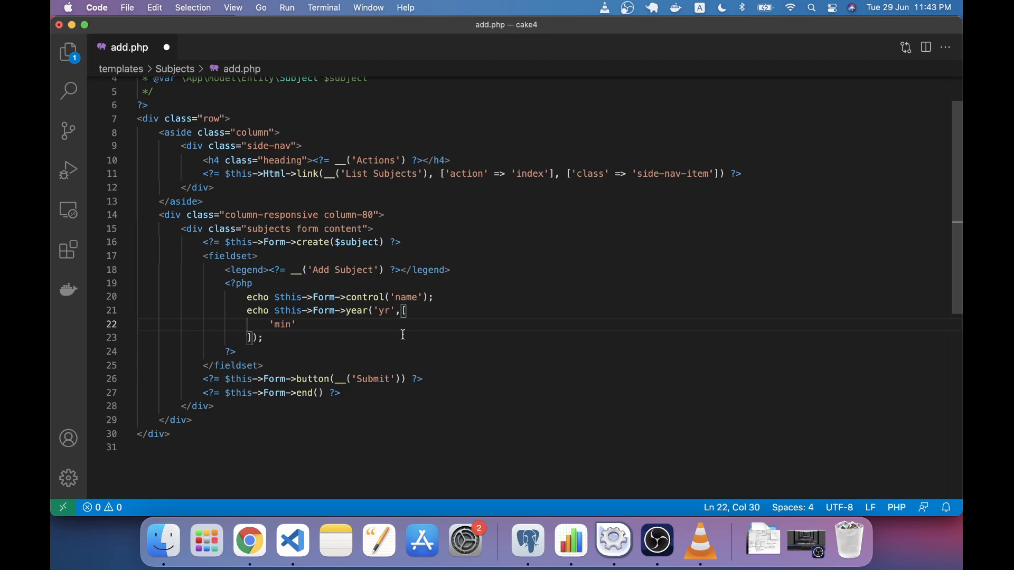
text(=>)
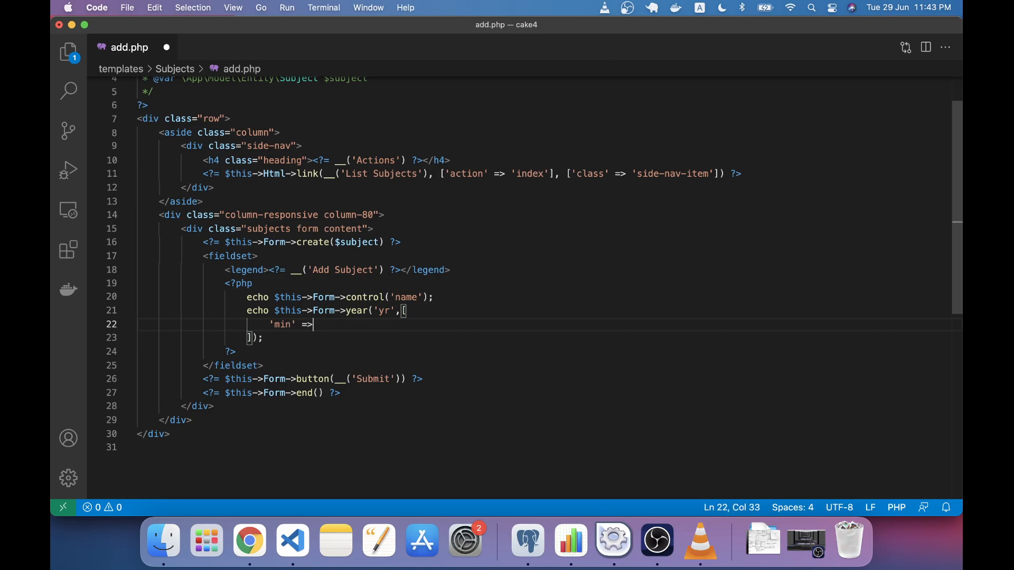
text(2)
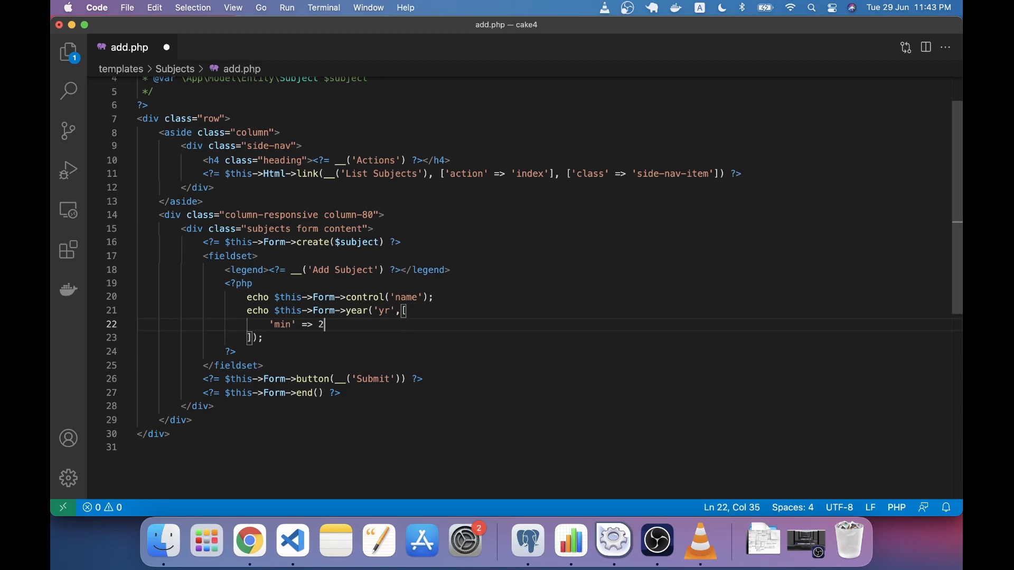
text(019,)
text(')
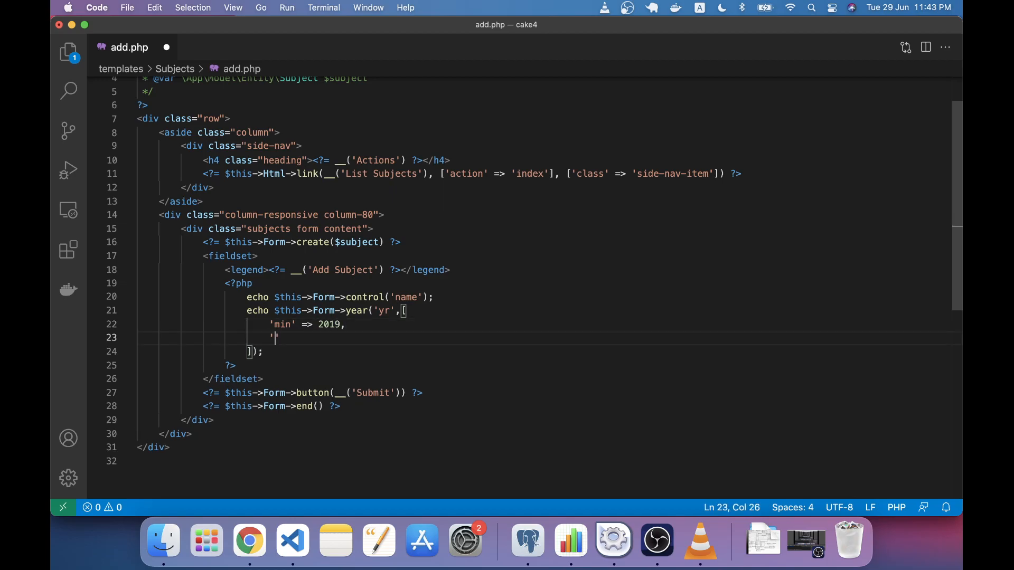
Add 'max' => date('Y') to the year options array
text(max' =>)
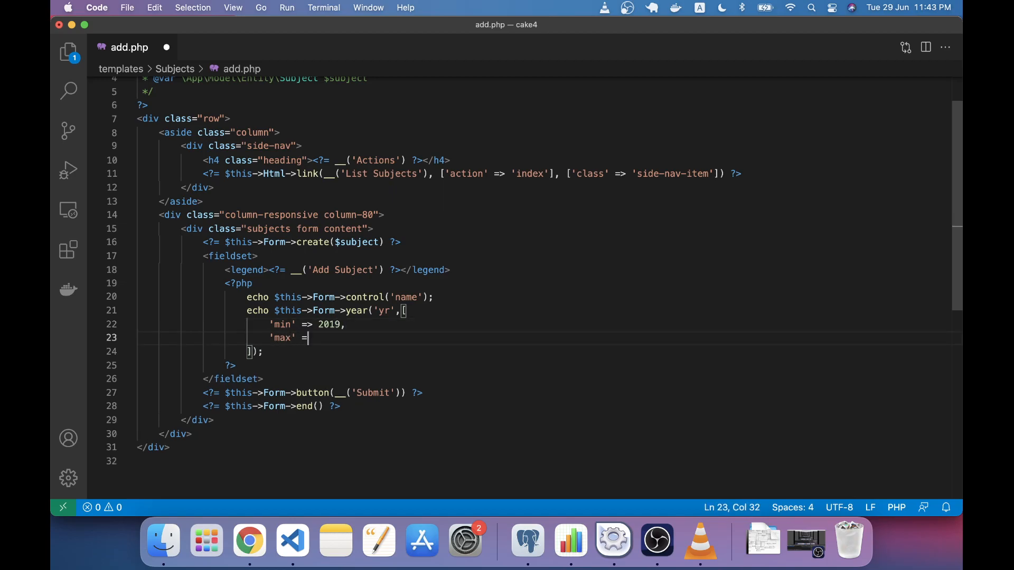
text(date())
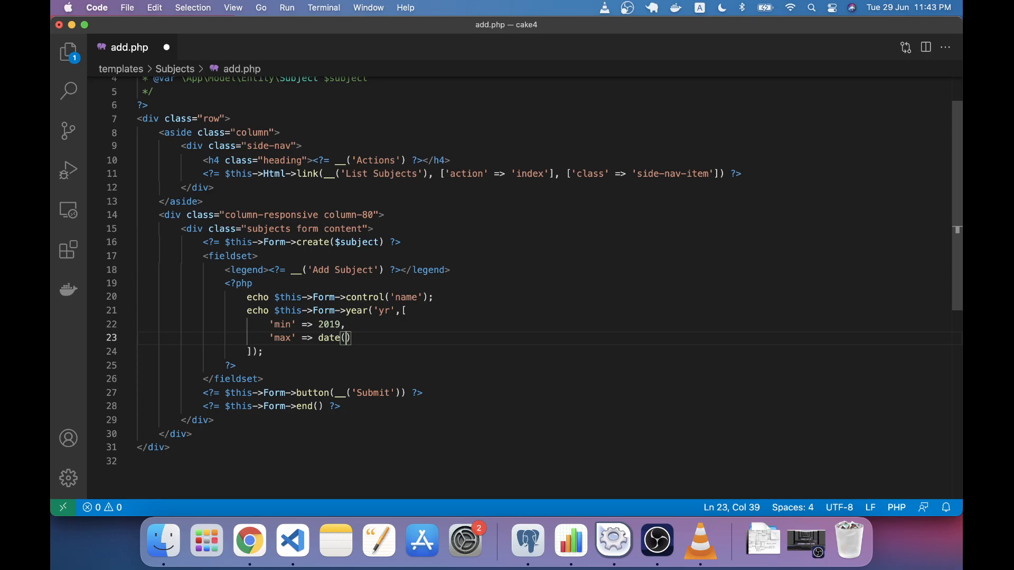
text(')
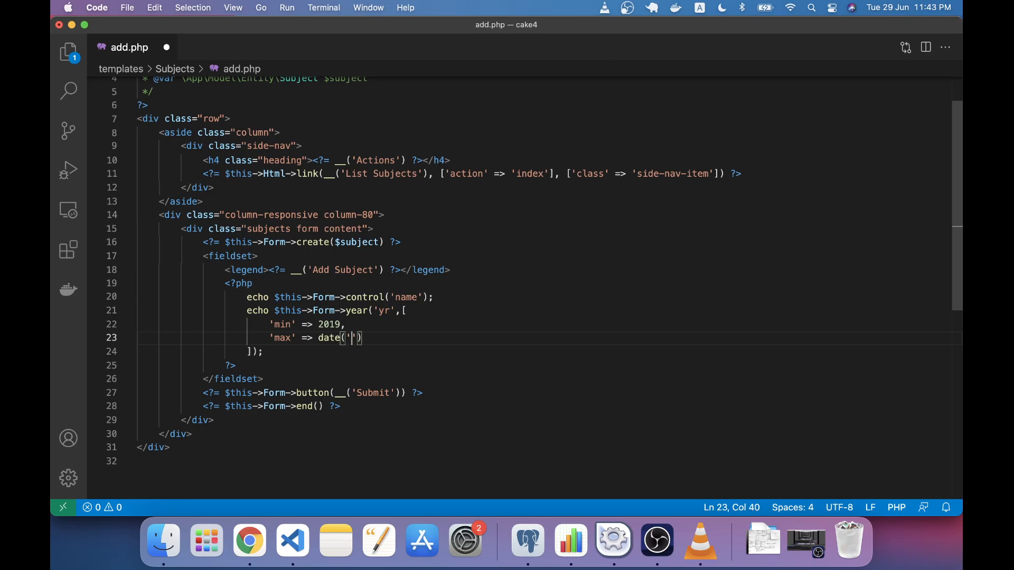
text(Y)
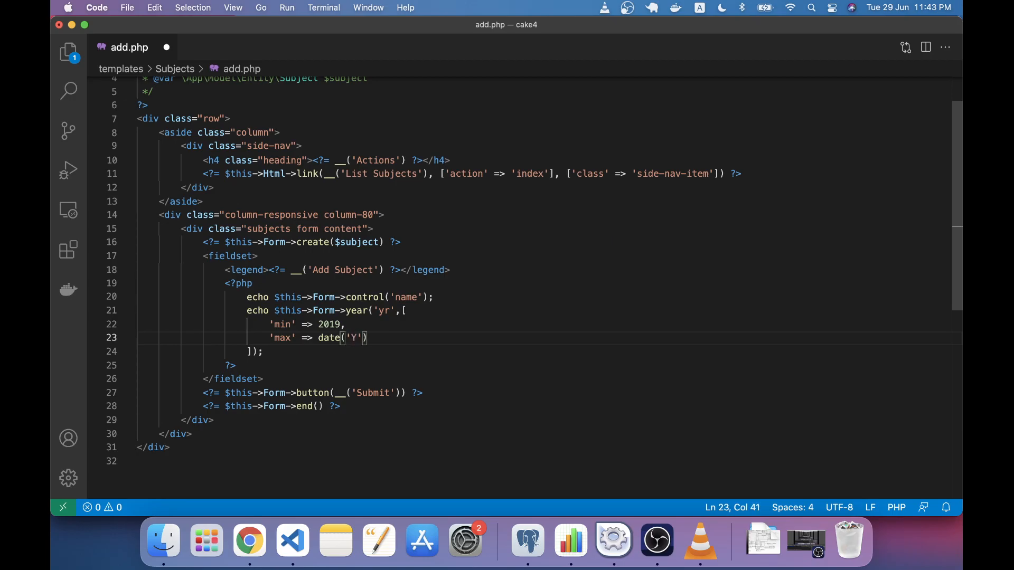
mouse_move(378, 335)
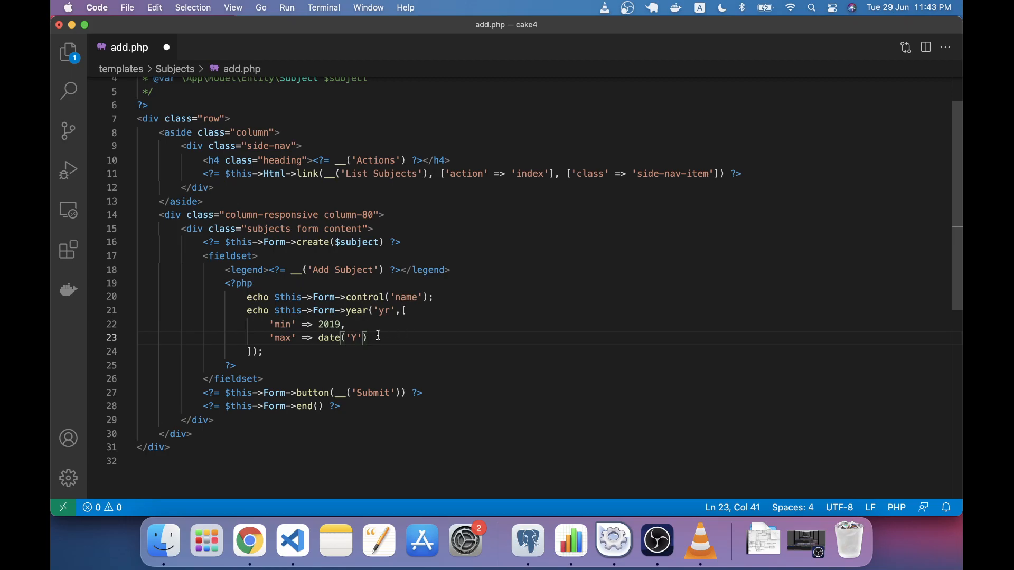
click(405, 339)
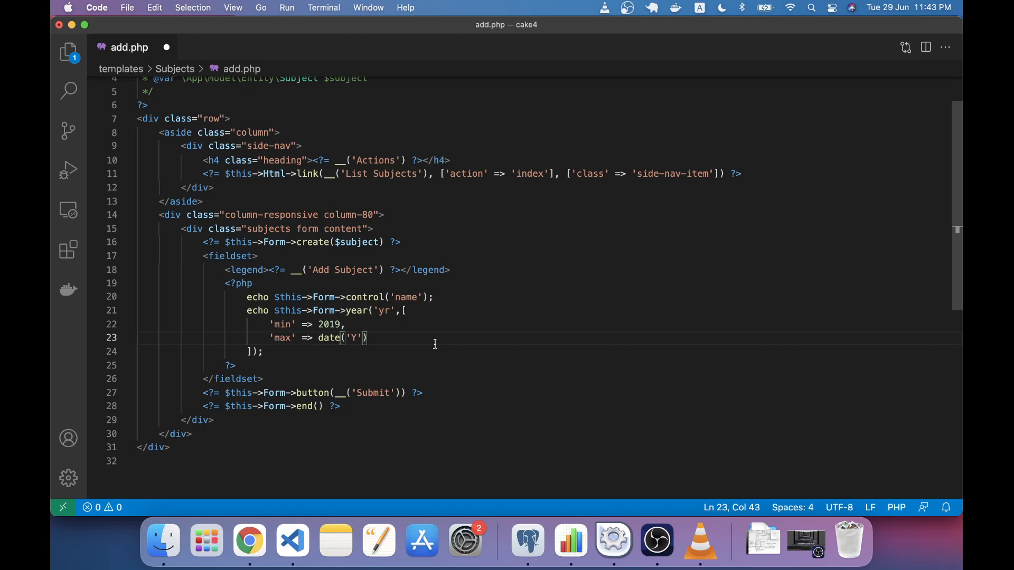
mouse_move(249, 540)
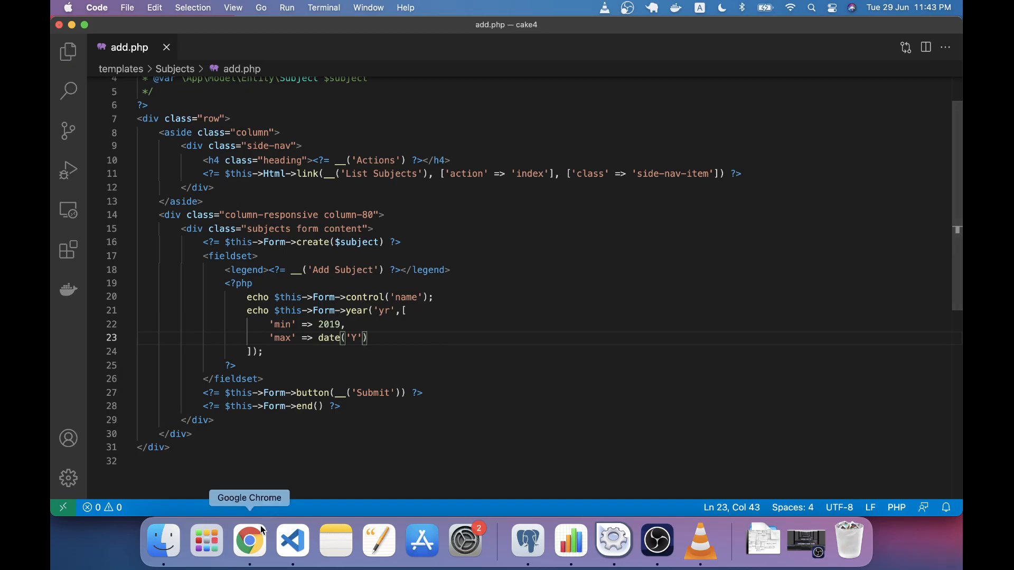
Reload the Add Subject form in Chrome and review the year dropdown showing 2021–2019 plus a blank entry
click(250, 539)
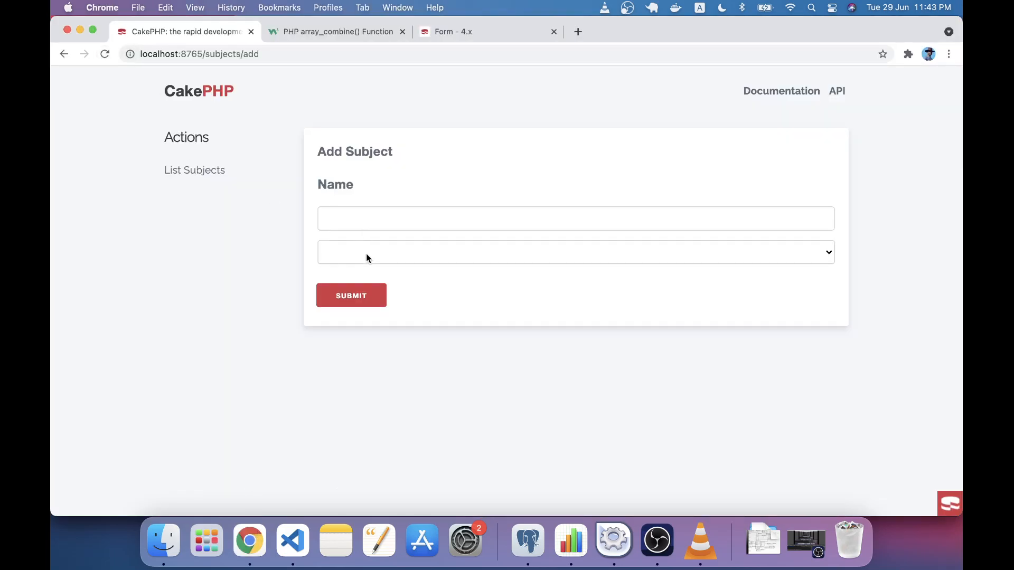
click(575, 253)
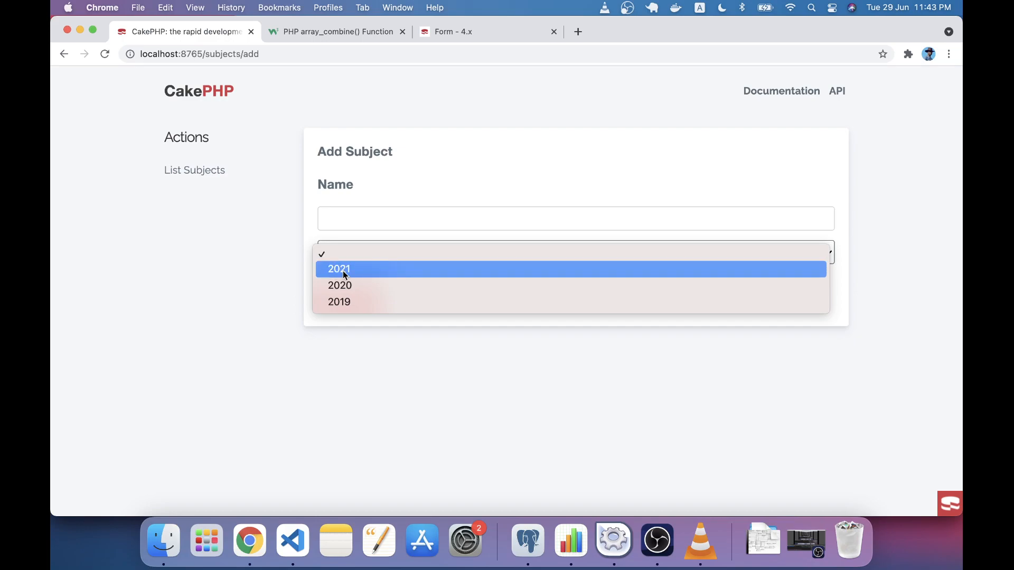
mouse_move(339, 302)
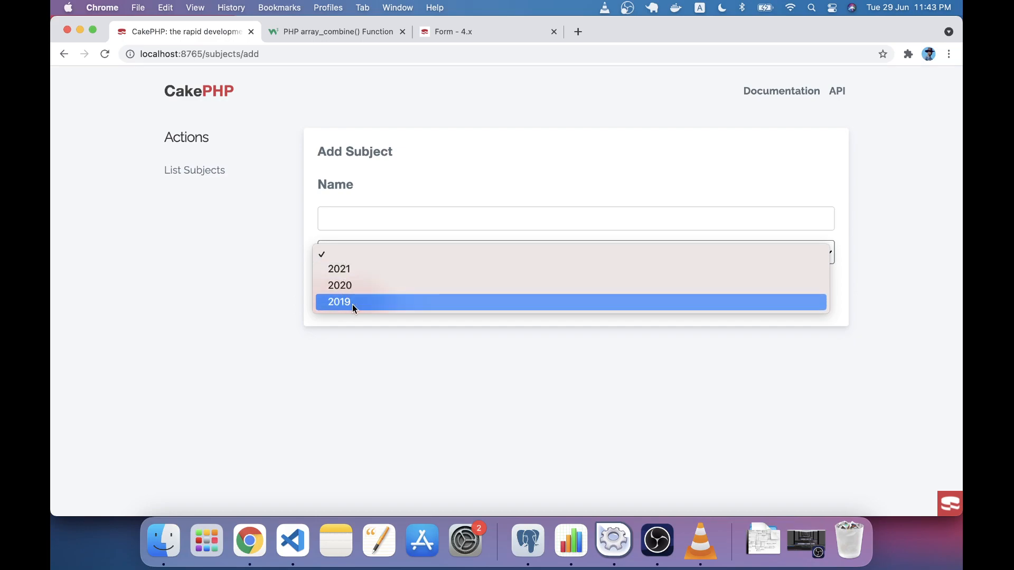
click(339, 302)
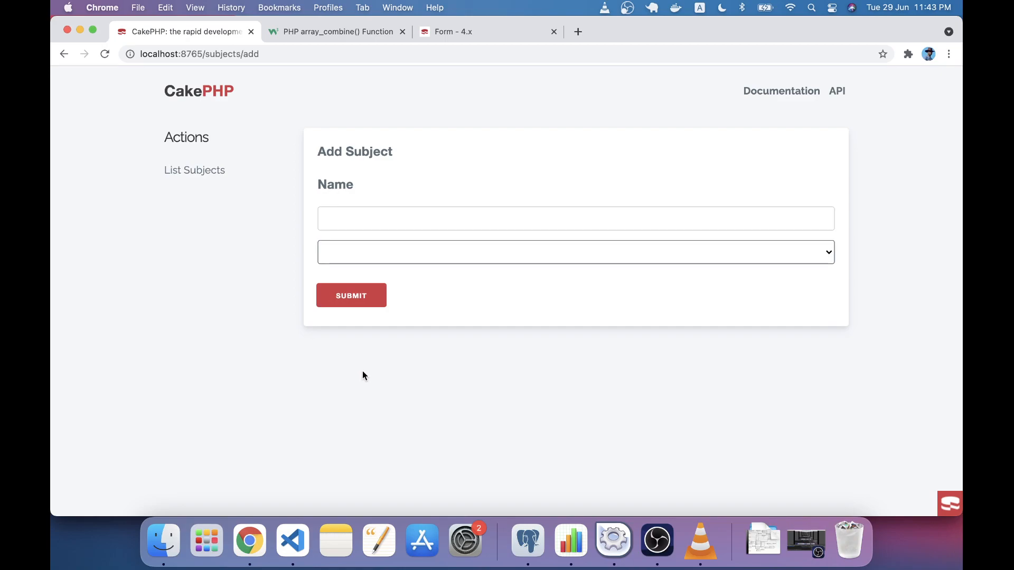
mouse_move(377, 260)
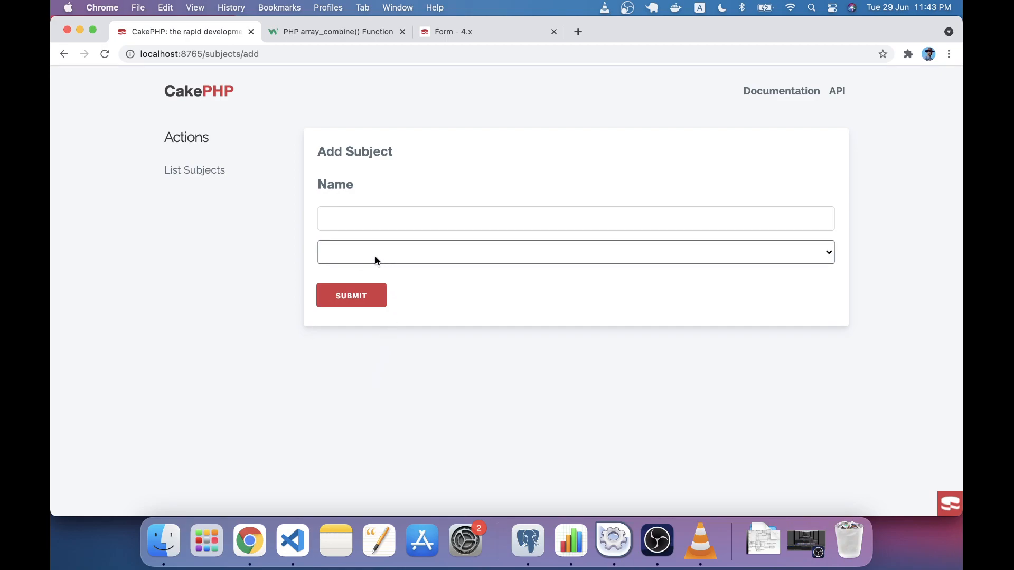
mouse_move(434, 258)
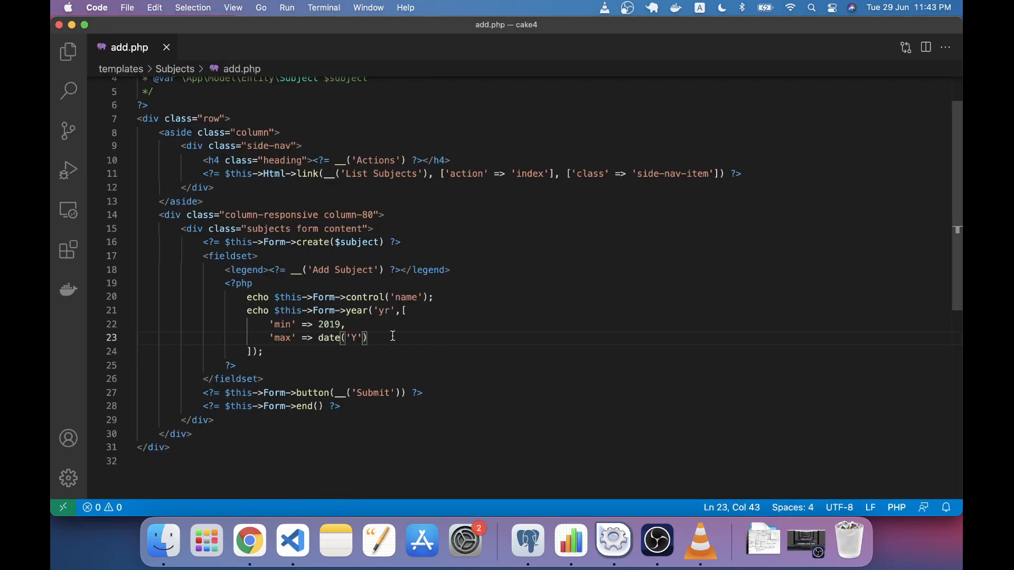
Add 'empty' => false after the max option in the year control and save
text(,\n'')
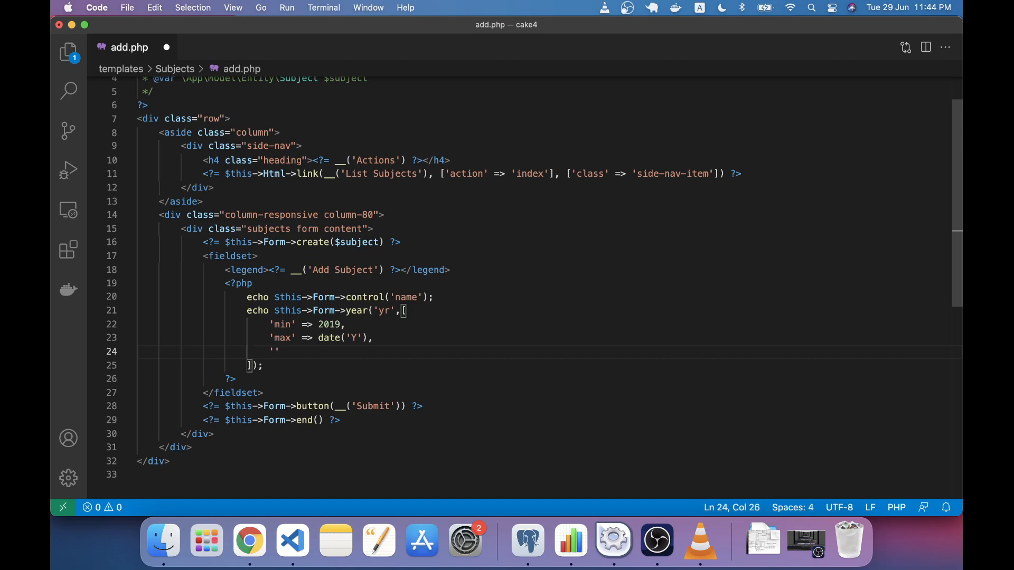
text(empty')
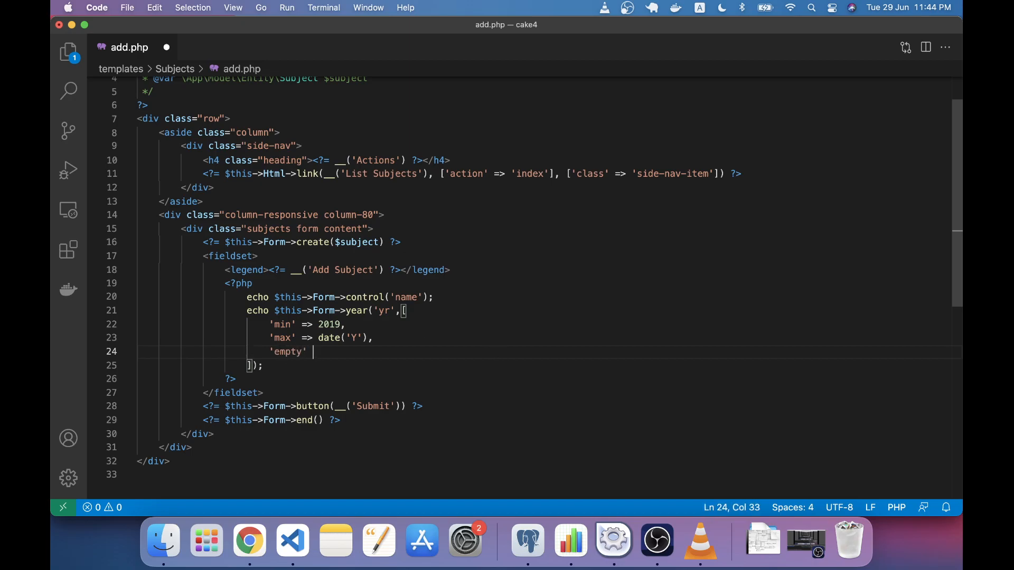
text(=> f)
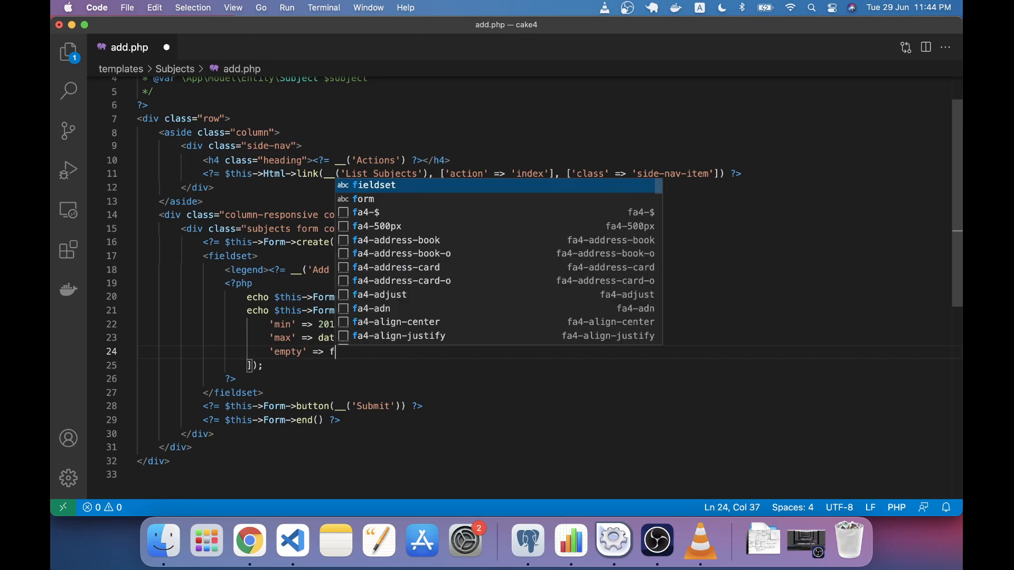
text(alse)
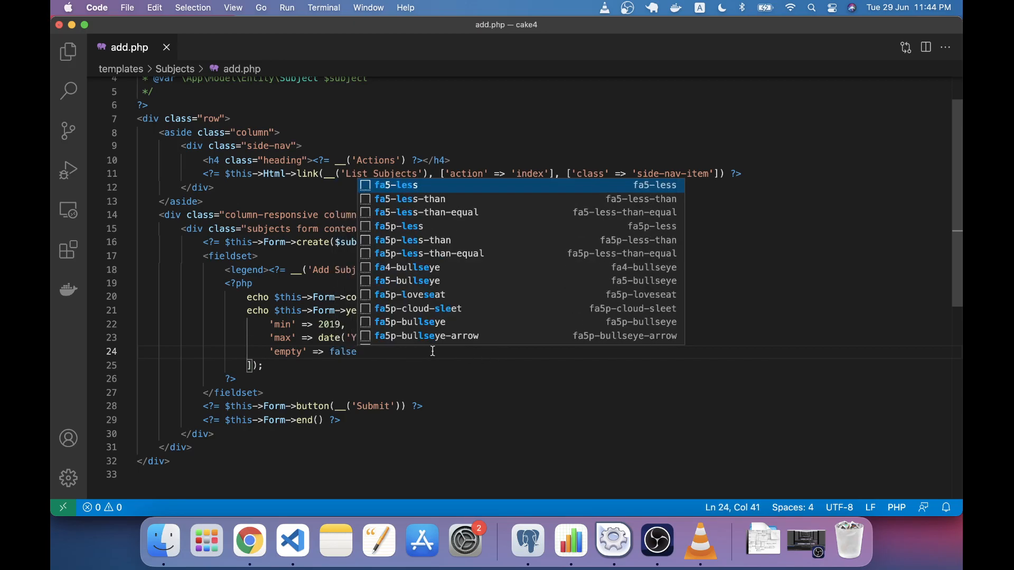
Check the form has no blank year, then change the minimum to date('Y')-5 and return to Chrome
click(248, 540)
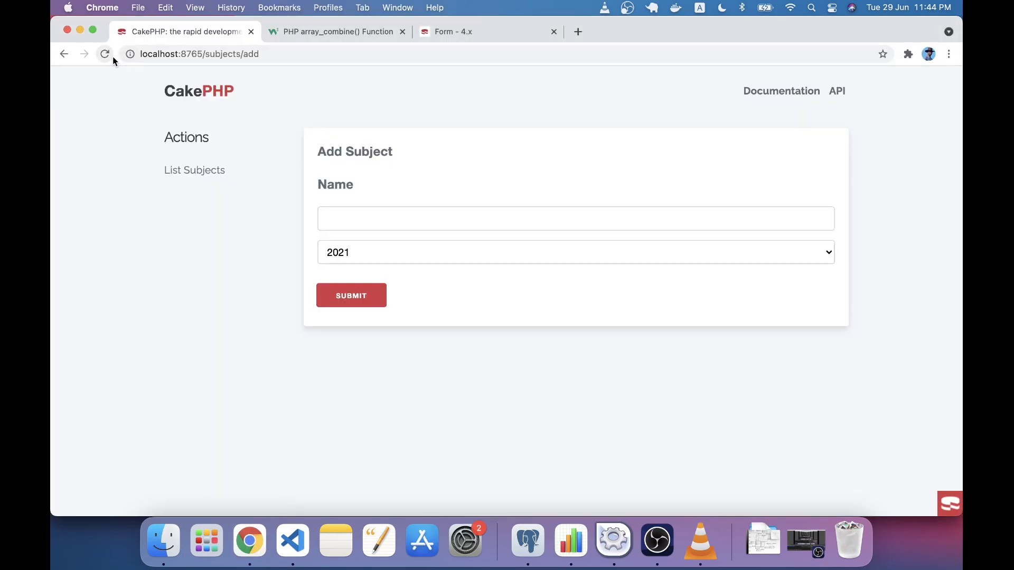
click(575, 253)
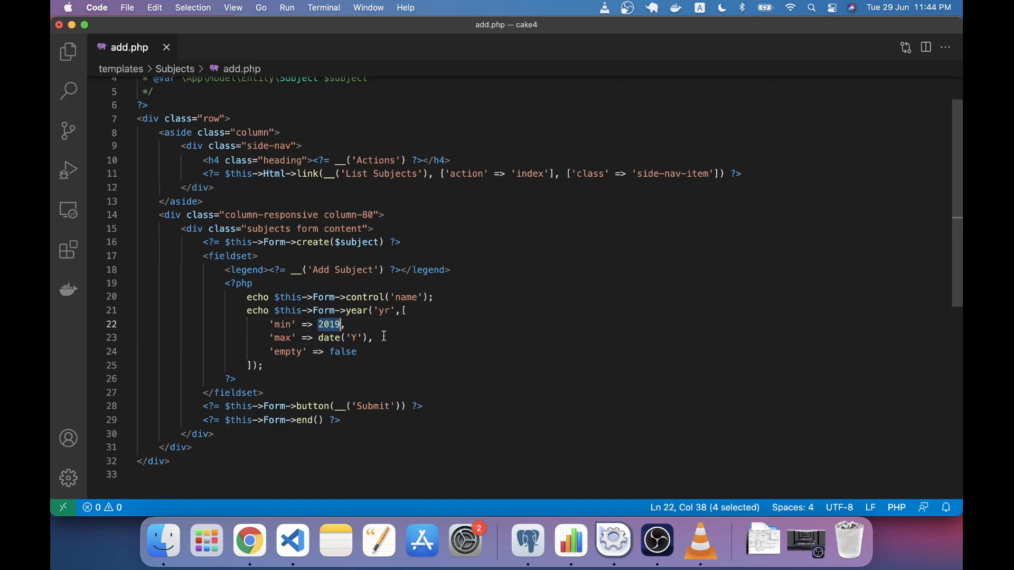
text(date('Y')-5)
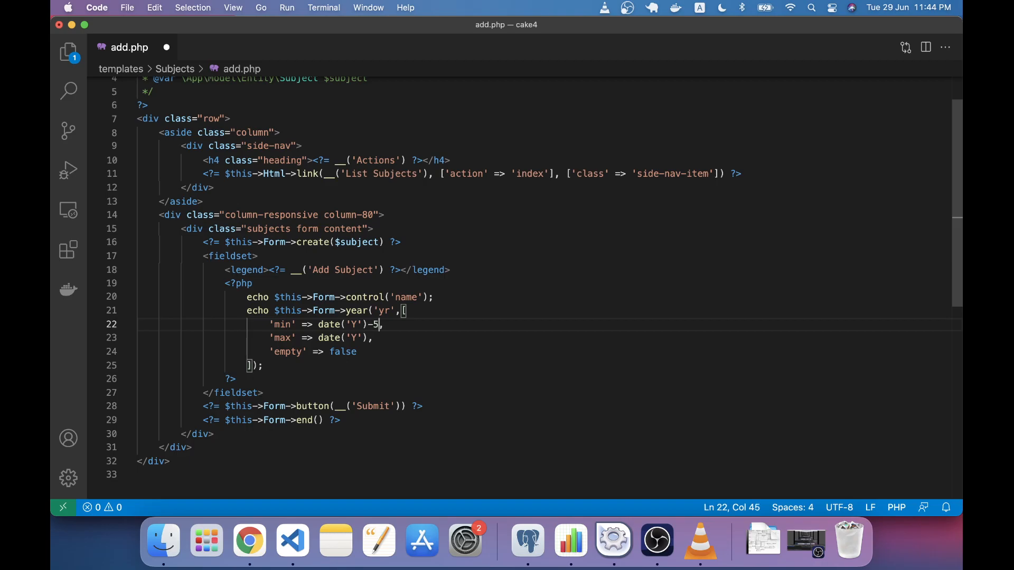
click(249, 539)
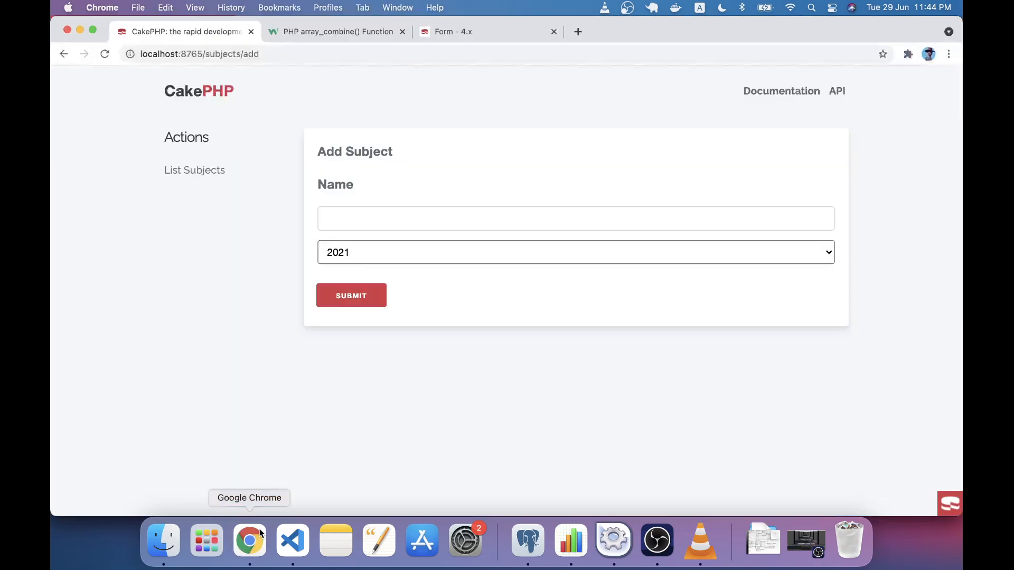
Confirm the year dropdown lists 2021 down to 2016, then return to the editor
click(574, 253)
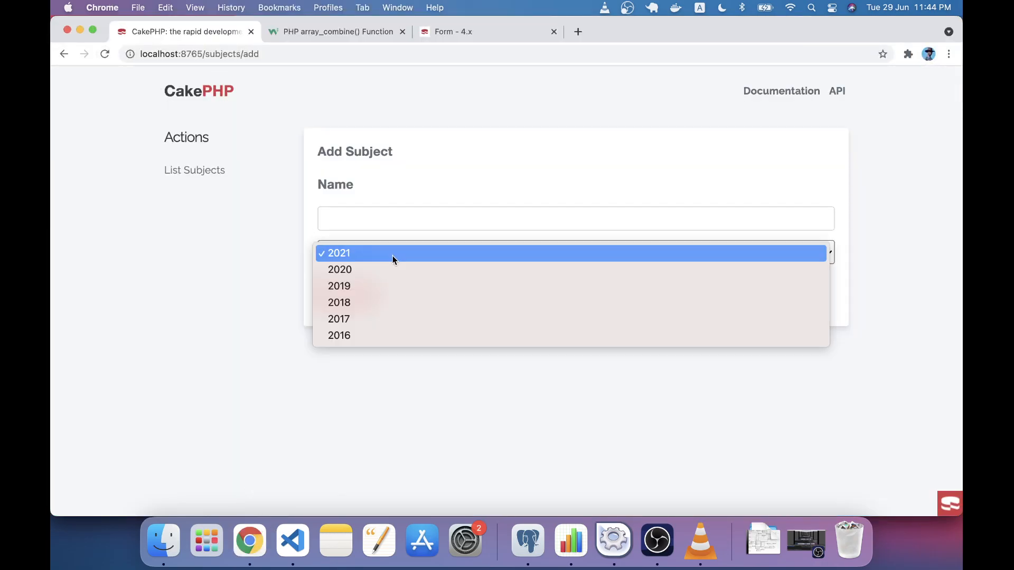
mouse_move(249, 308)
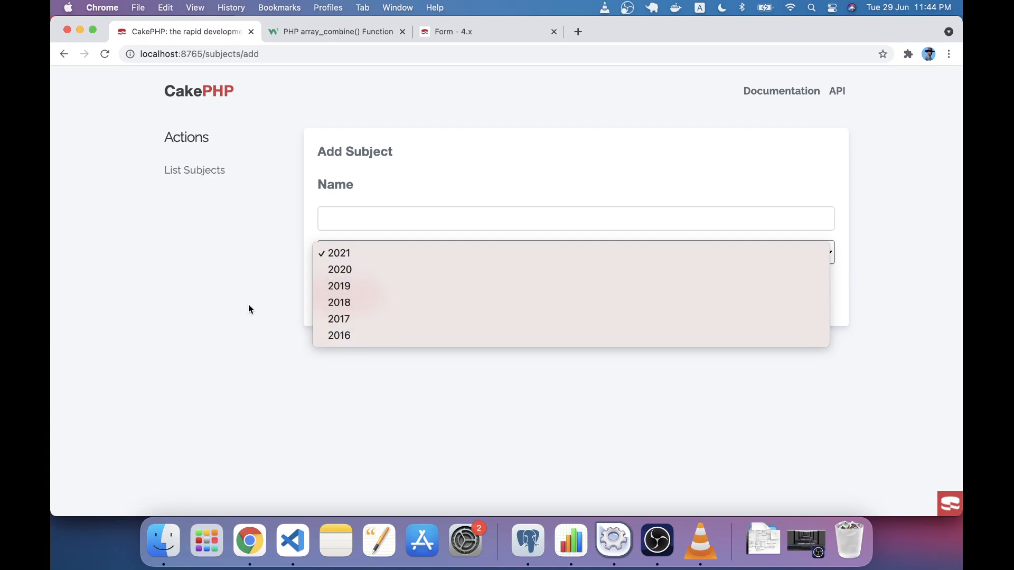
click(338, 252)
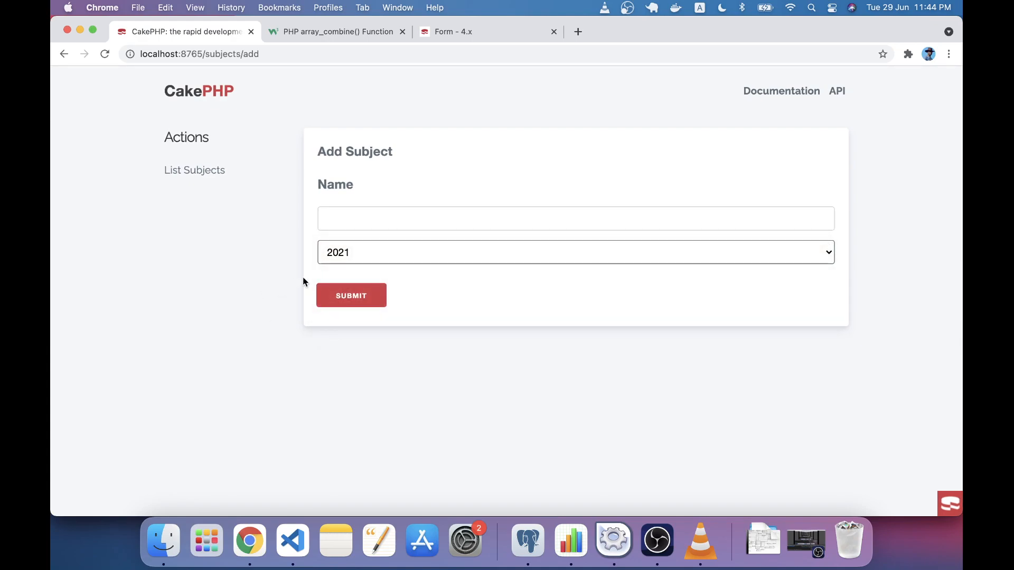
click(292, 539)
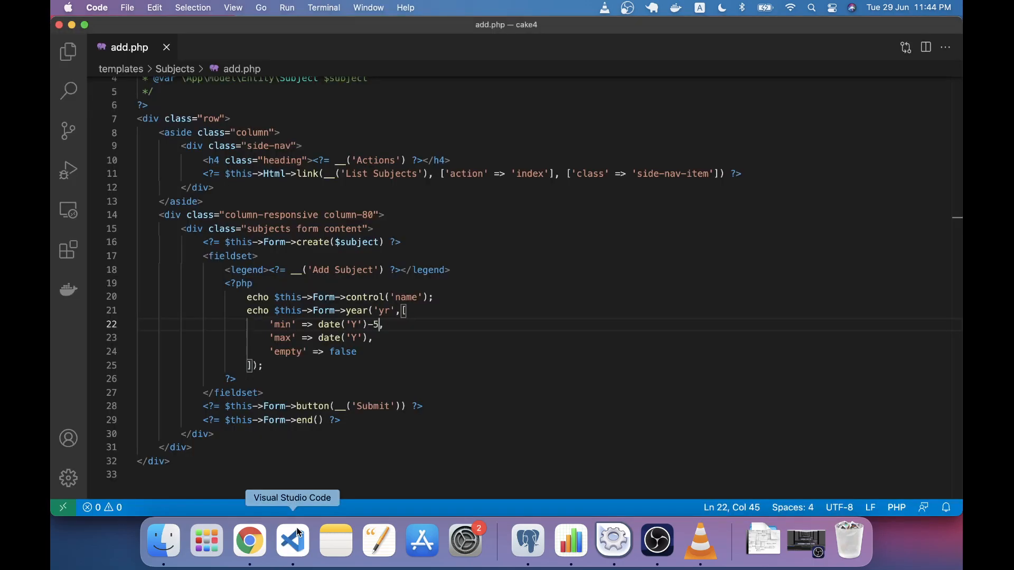
mouse_move(372, 326)
text(,)
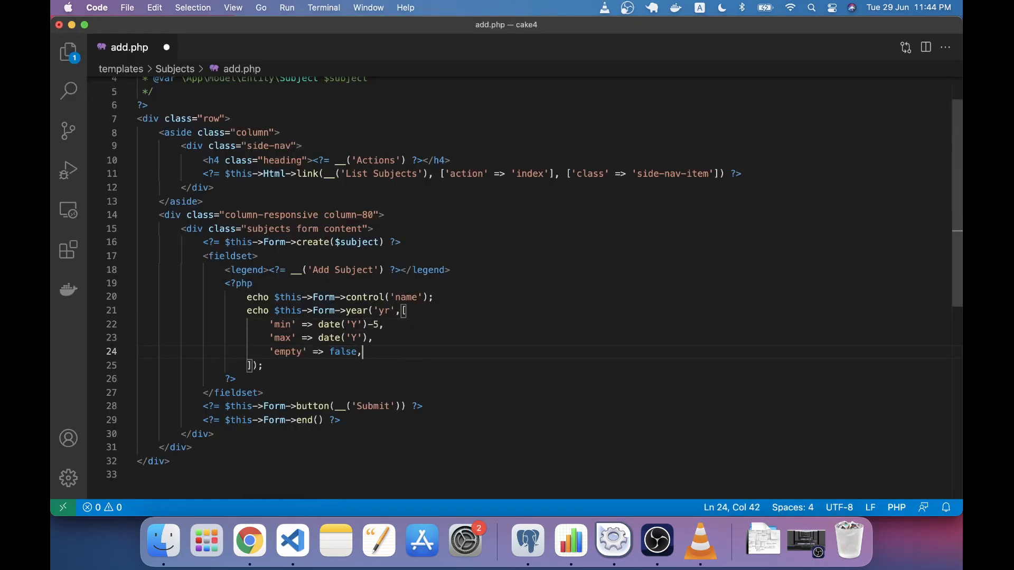
Review the dropdown order in Chrome, then add 'order' => 'asc' to the year control
click(249, 541)
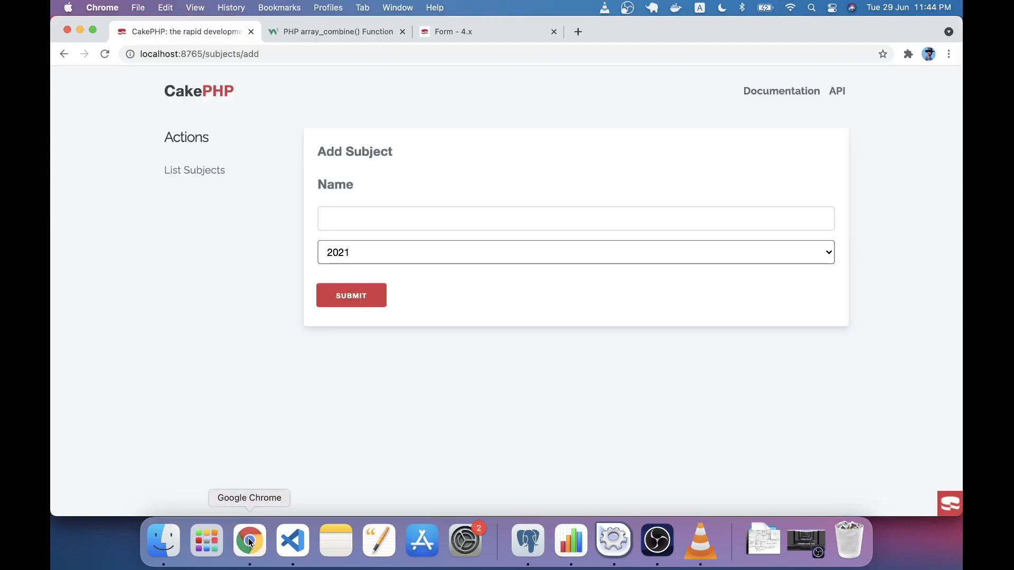
click(575, 253)
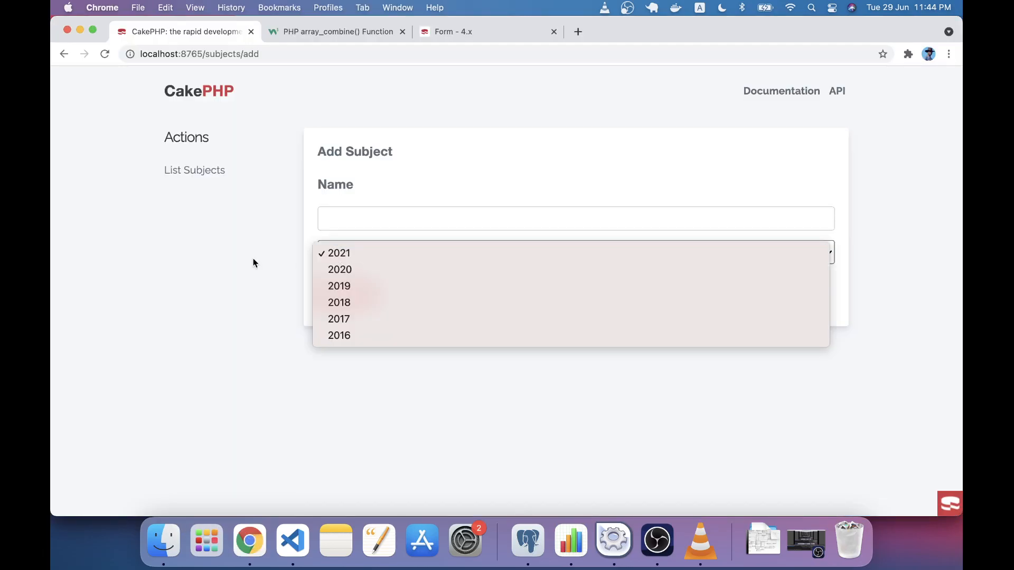
mouse_move(355, 253)
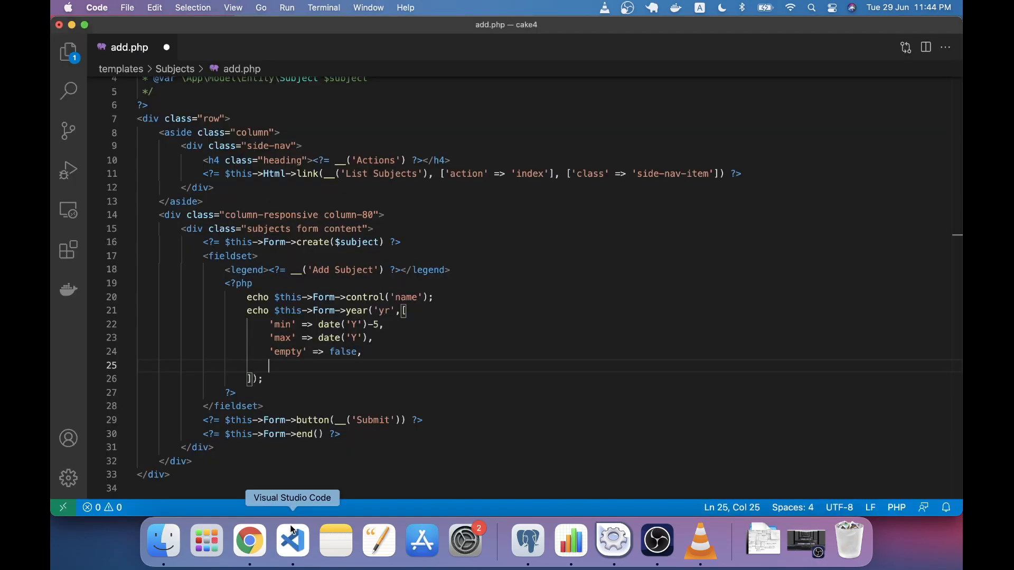
text('order' =>)
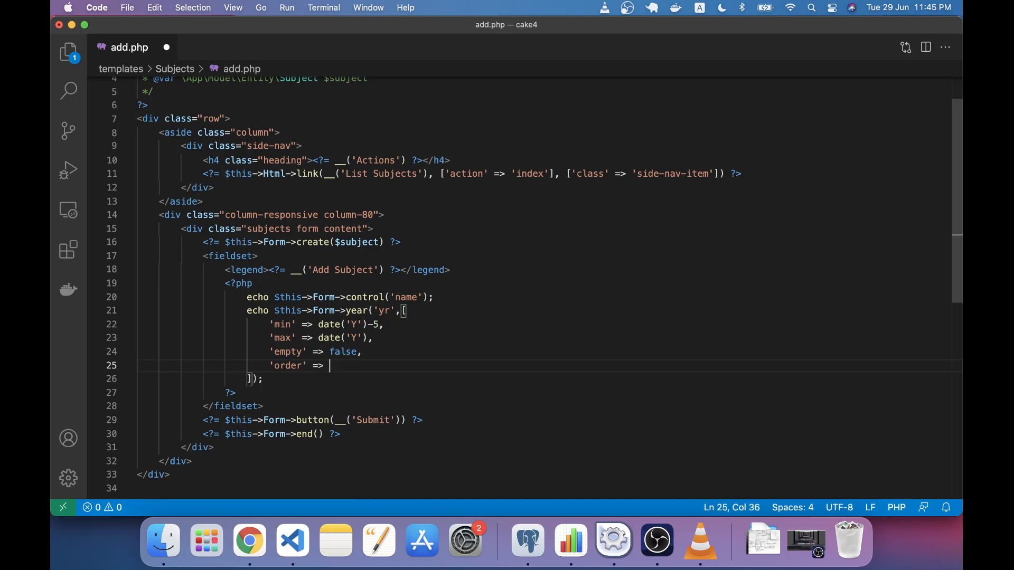
text('asc')
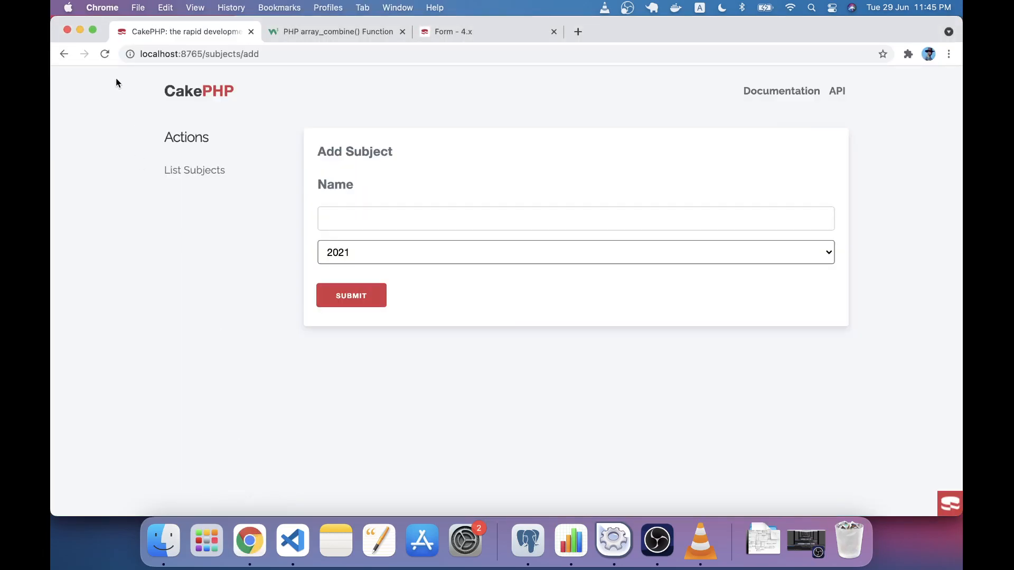
Verify the year dropdown lists 2016 through 2021 ascending with 2016 chosen, then return to the editor
click(575, 252)
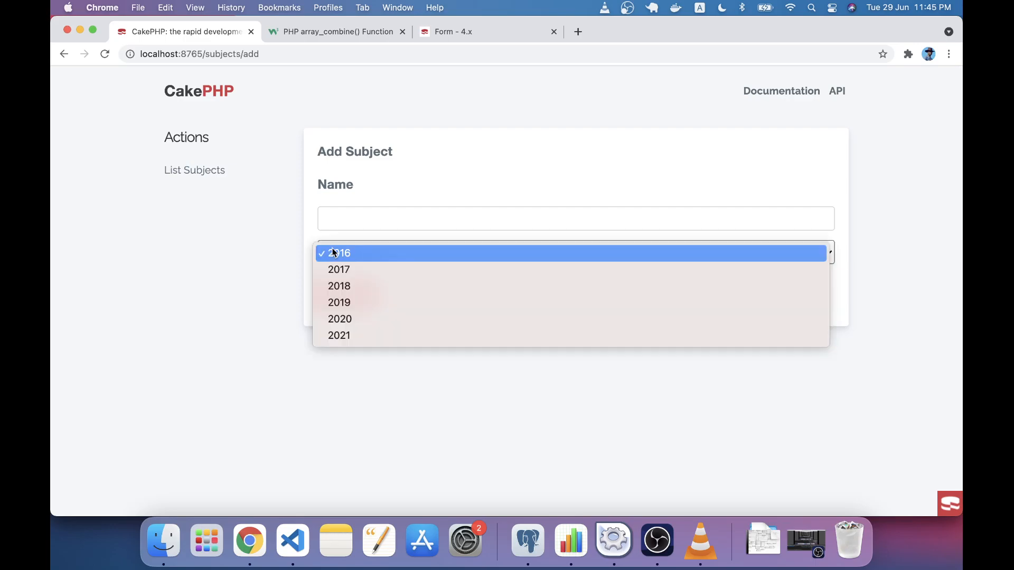
click(339, 253)
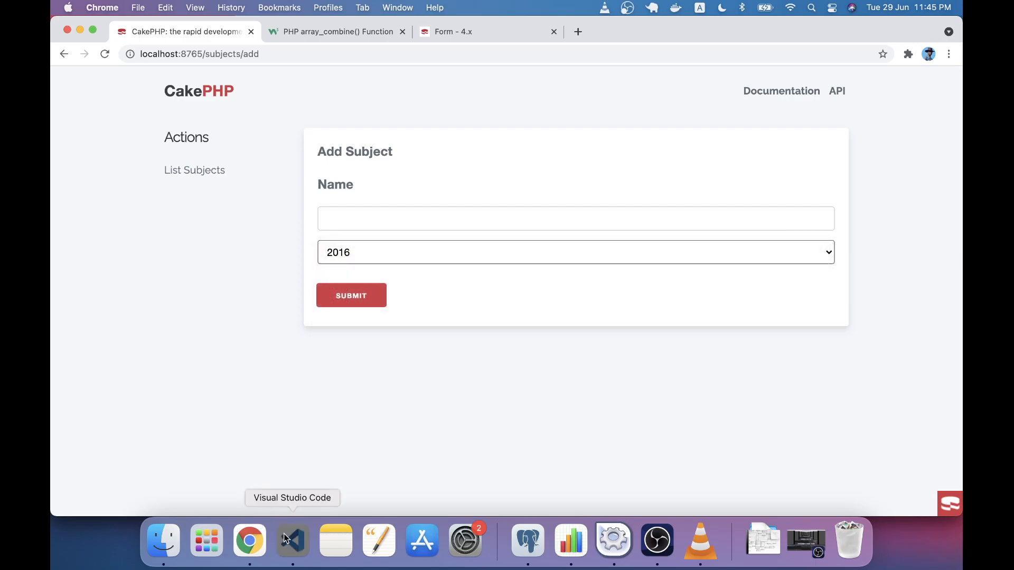
click(293, 540)
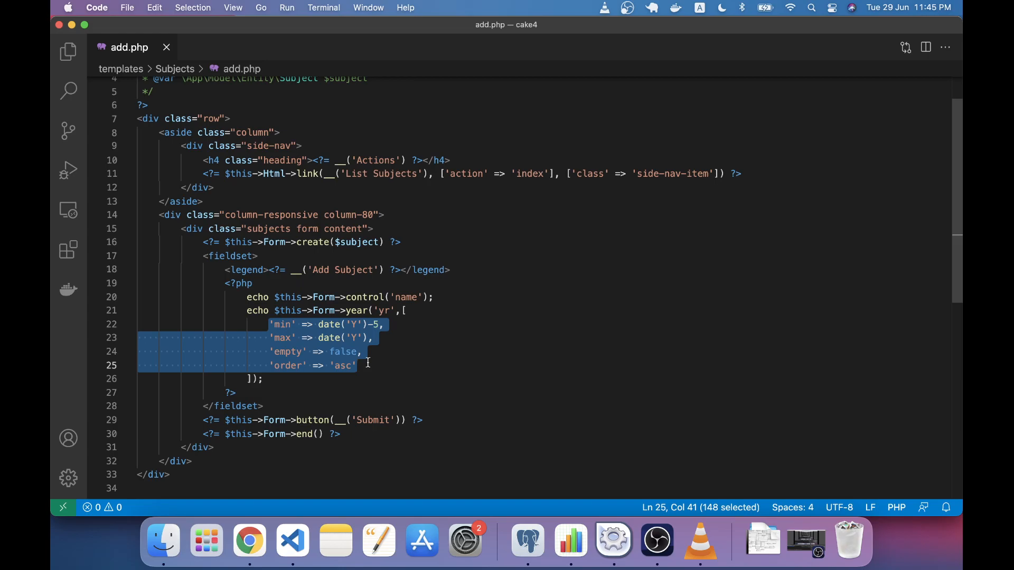
click(363, 352)
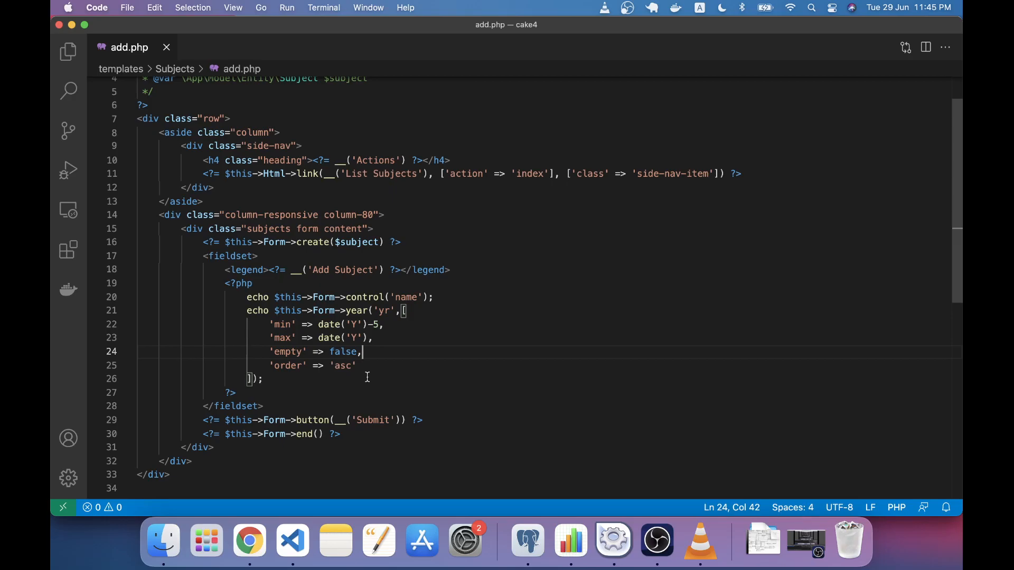
click(362, 366)
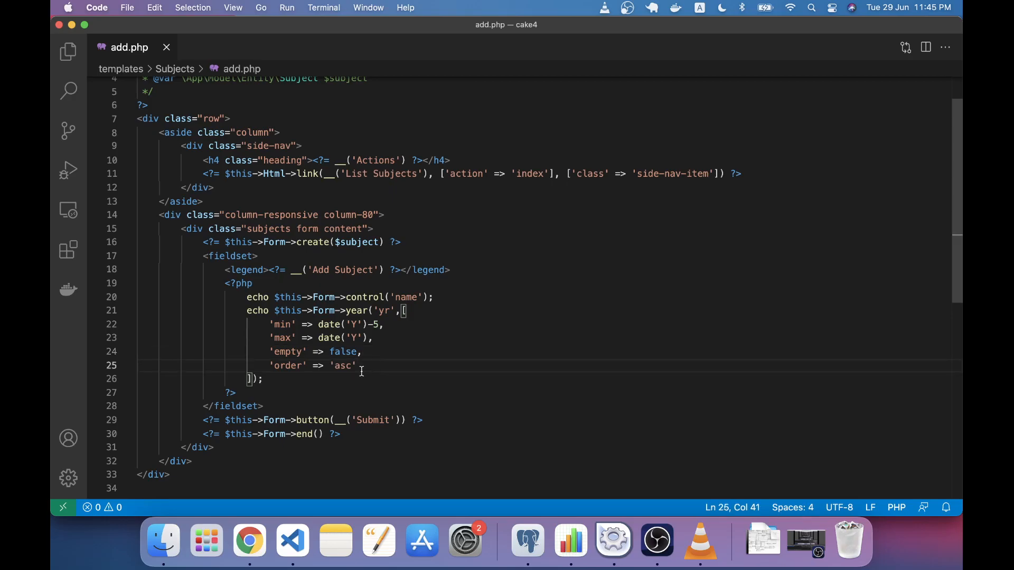
double_click(287, 365)
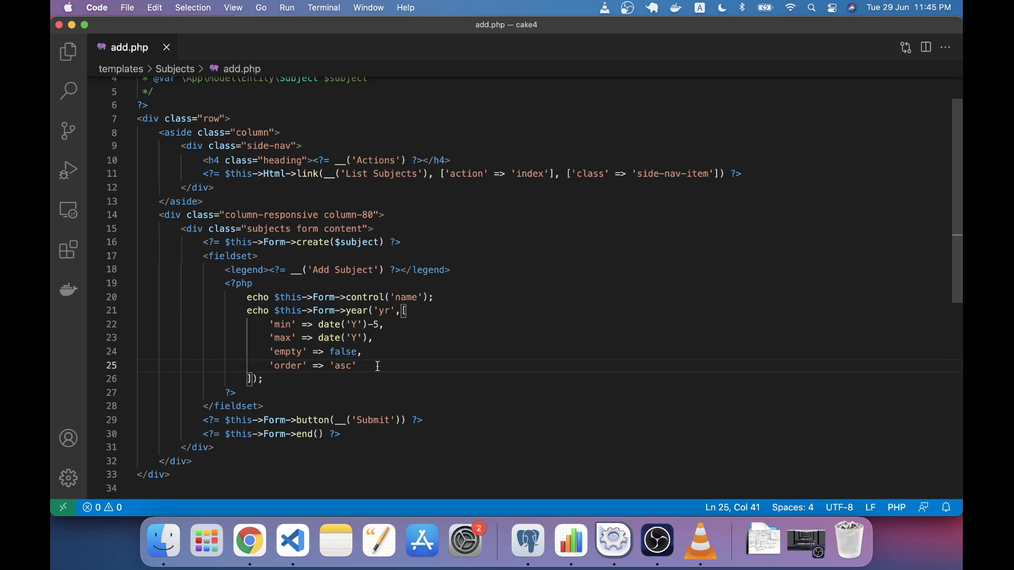
mouse_move(277, 379)
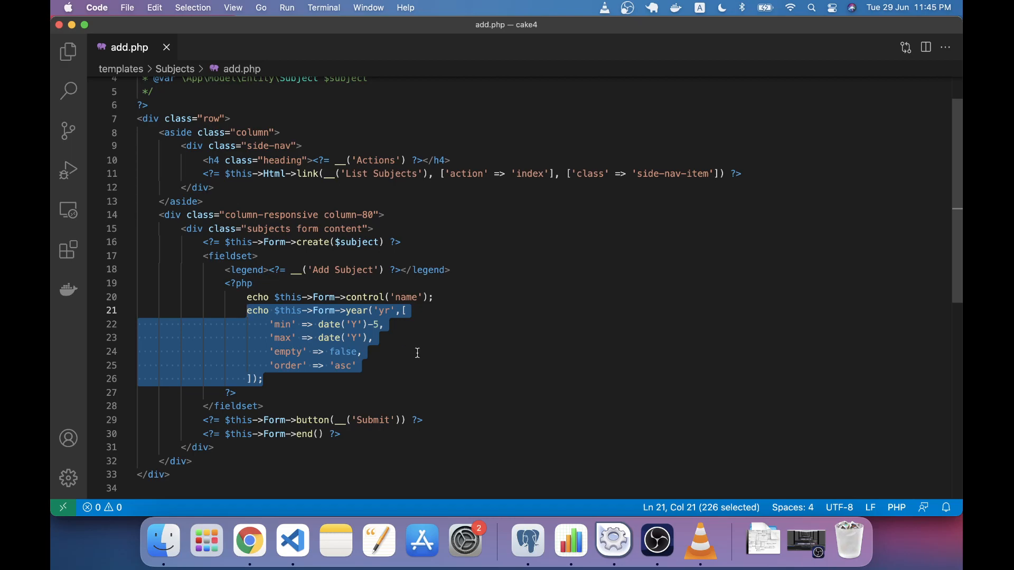
click(271, 365)
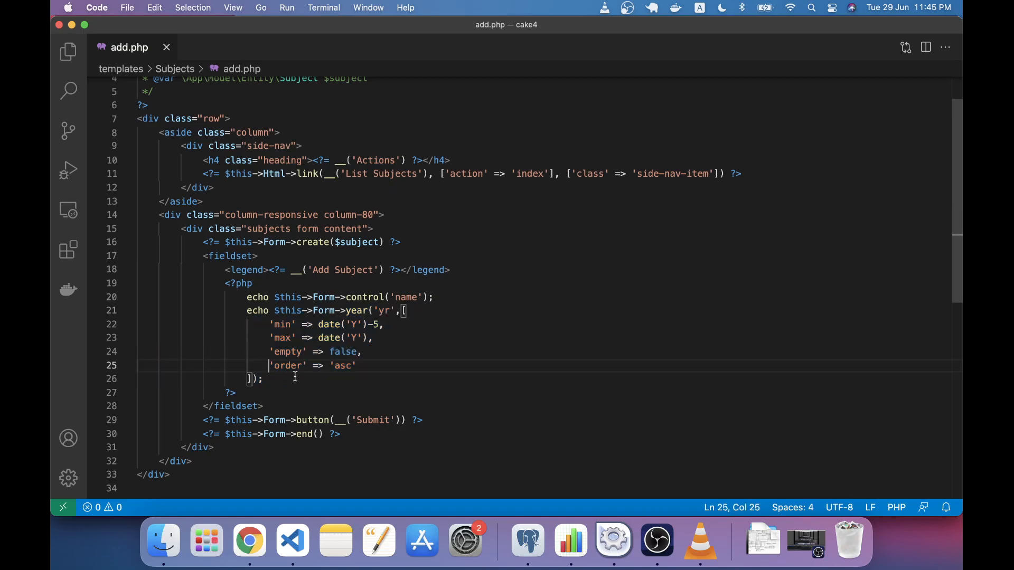